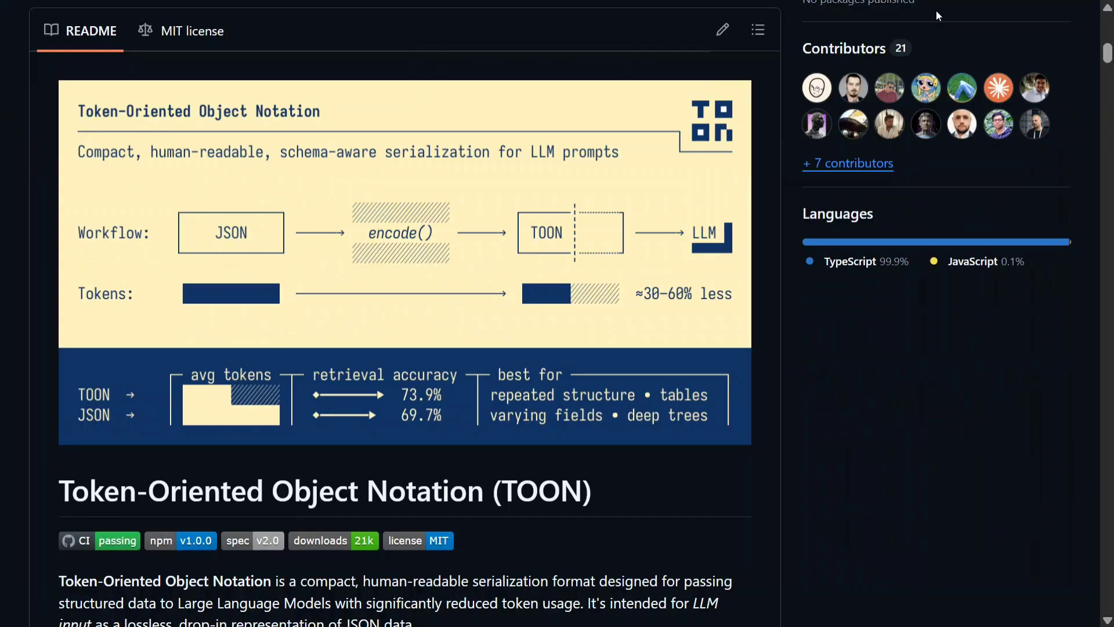
{"action": "scroll", "scroll_direction": "down", "scroll_amount": 3}
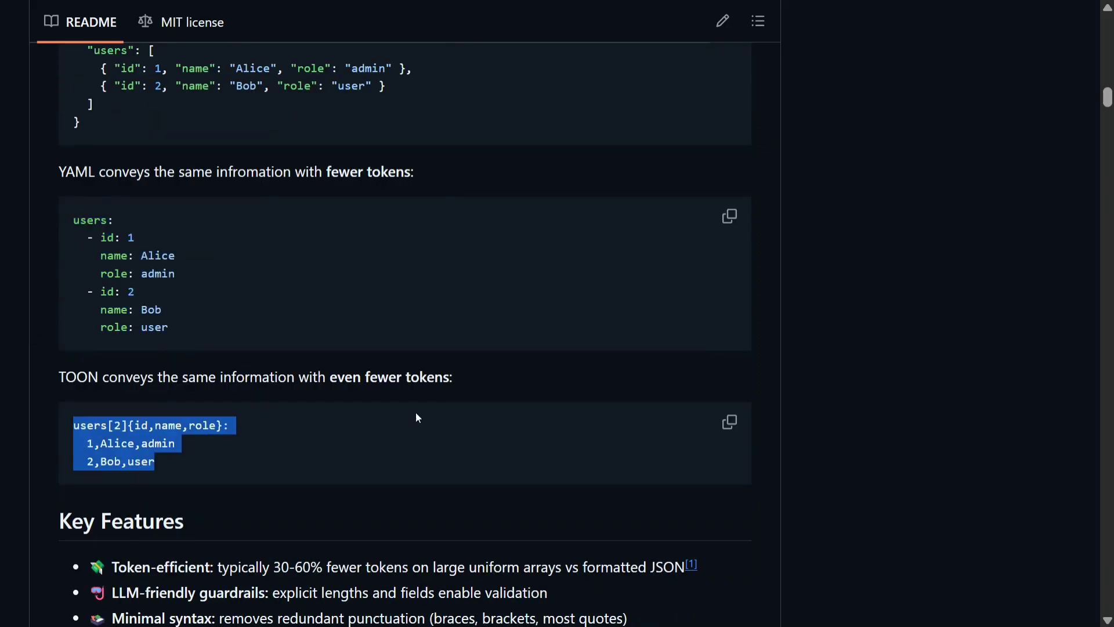